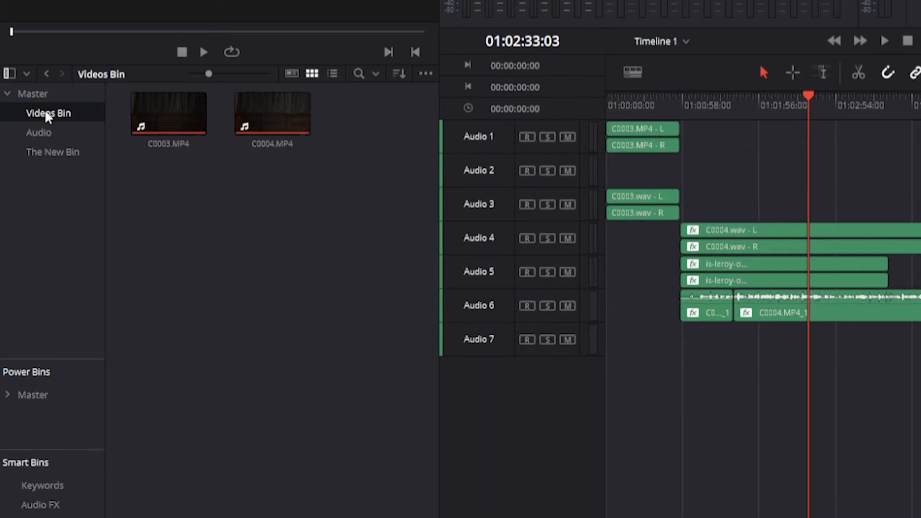
- Browse the Audio, The New Bin and Master bins, ending on Videos Bin
{"action": "left_click", "coordinate": [39, 132]}
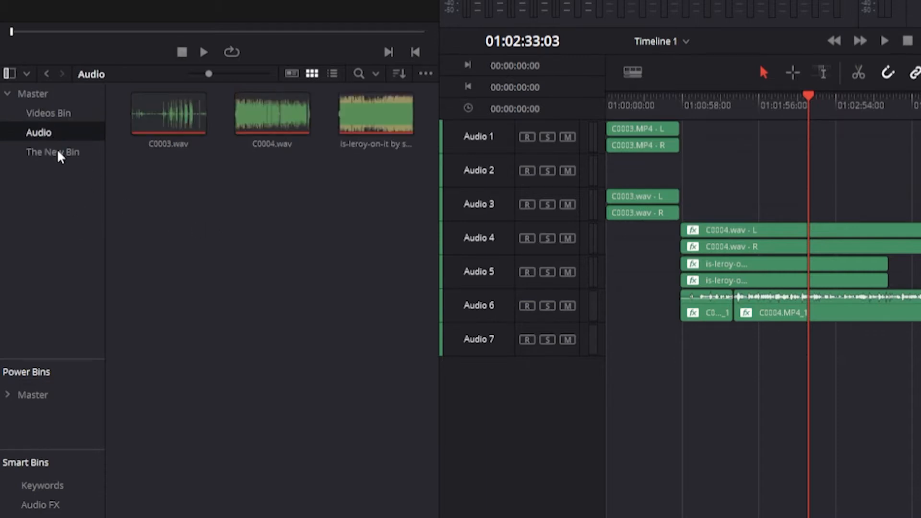
{"action": "left_click", "coordinate": [53, 152]}
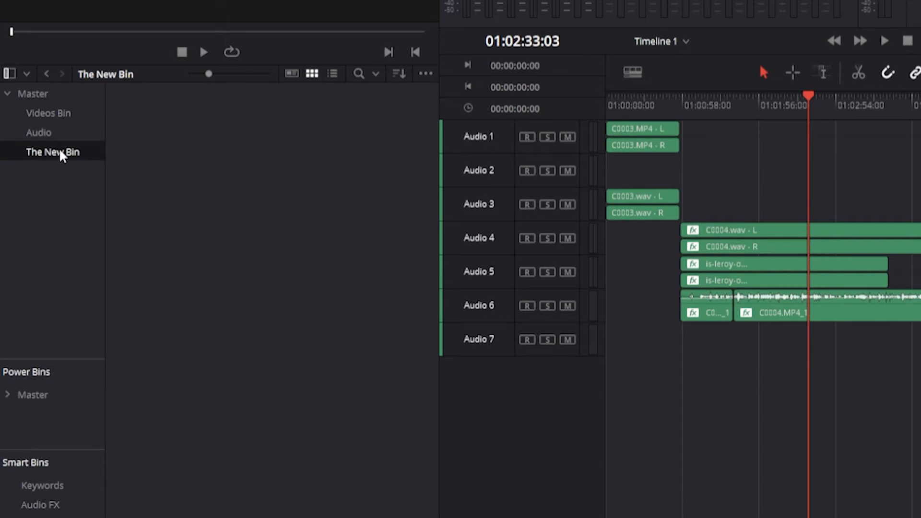
{"action": "left_click", "coordinate": [34, 93]}
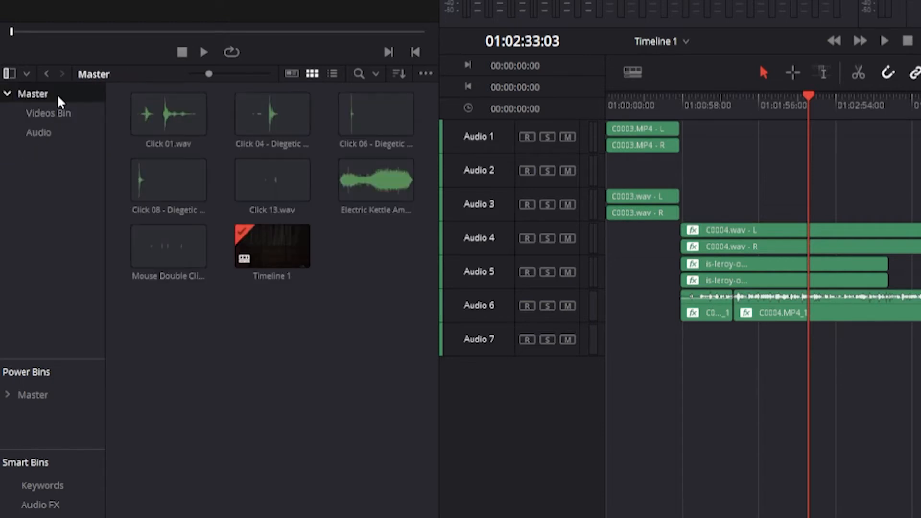
{"action": "left_click", "coordinate": [48, 112]}
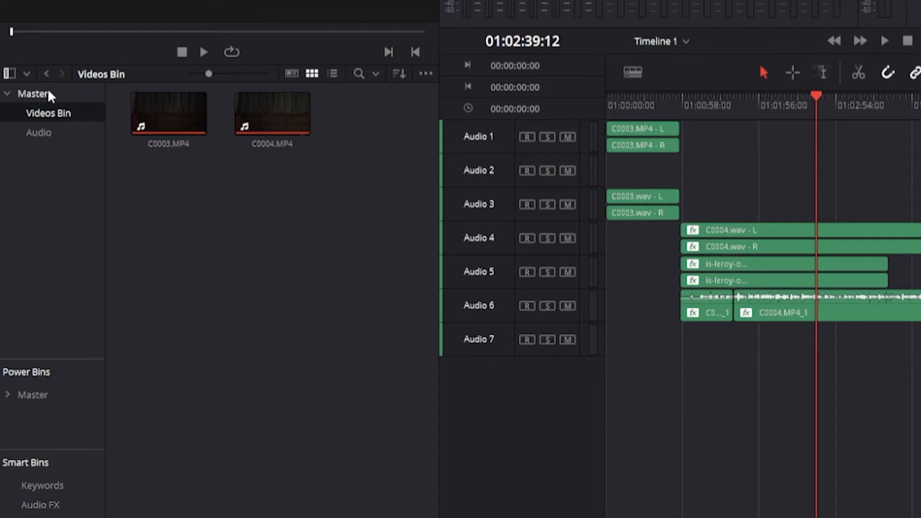
- Create a new bin under Master and bring up the Audio bin's context menu
{"action": "right_click", "coordinate": [32, 93]}
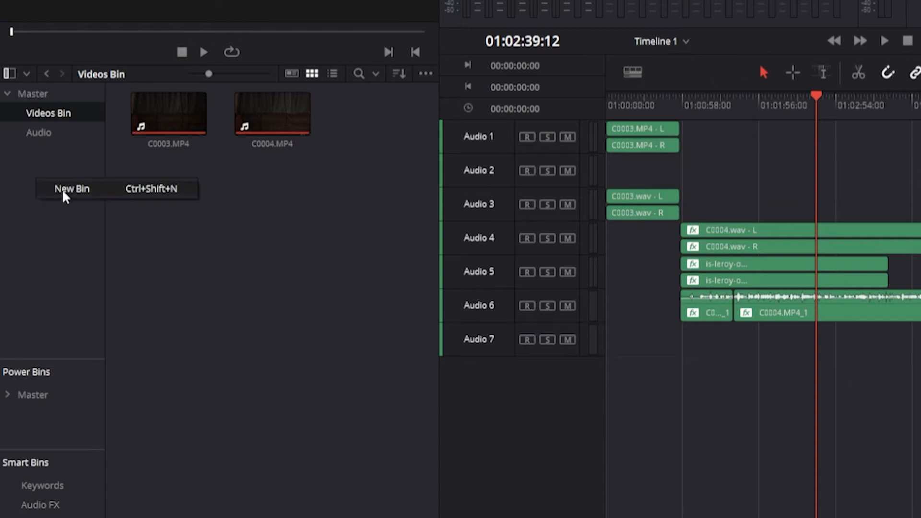
{"action": "left_click", "coordinate": [71, 188]}
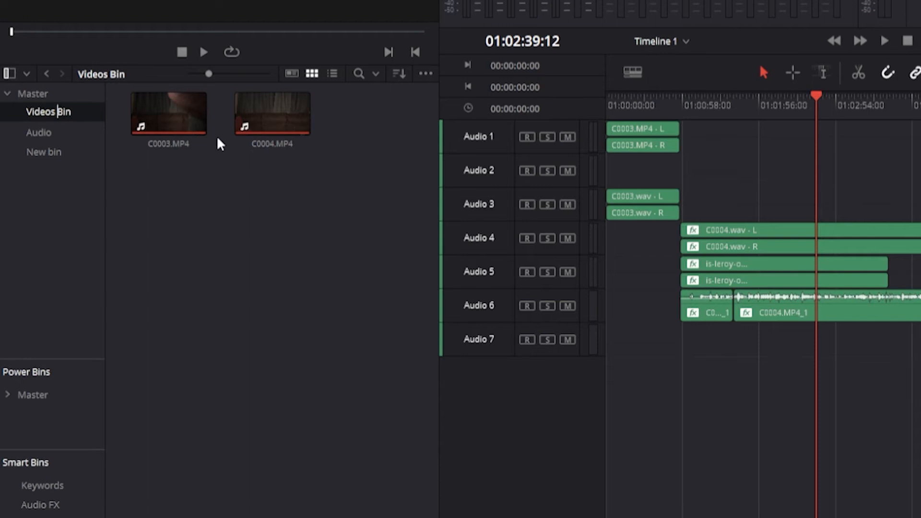
{"action": "right_click", "coordinate": [39, 132]}
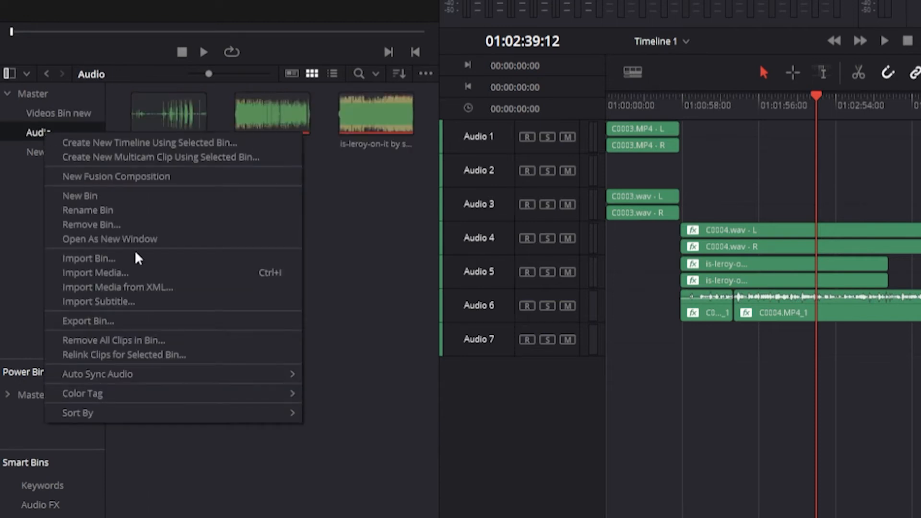
{"action": "mouse_move", "coordinate": [128, 346]}
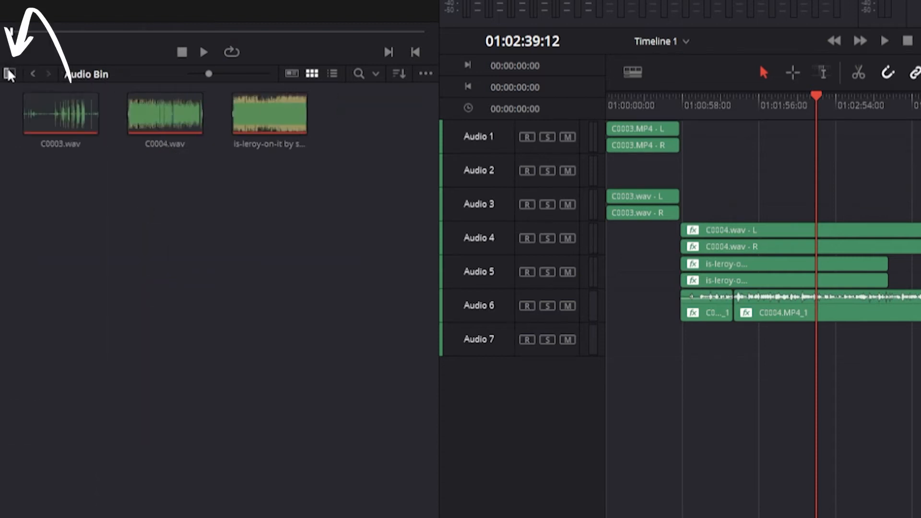
- Restore the bin sidebar and select the C0004.wav clip in Audio Bin
{"action": "left_click", "coordinate": [10, 73]}
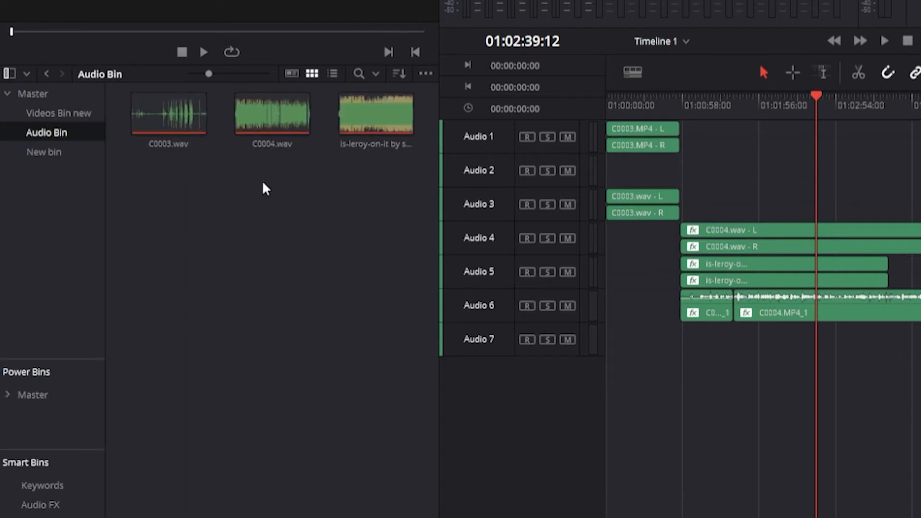
{"action": "left_click", "coordinate": [271, 114]}
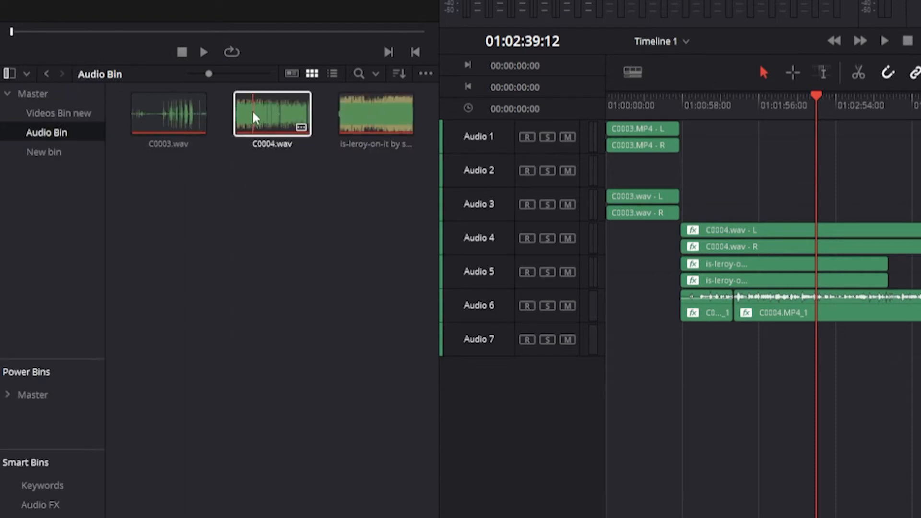
{"action": "left_click", "coordinate": [168, 113]}
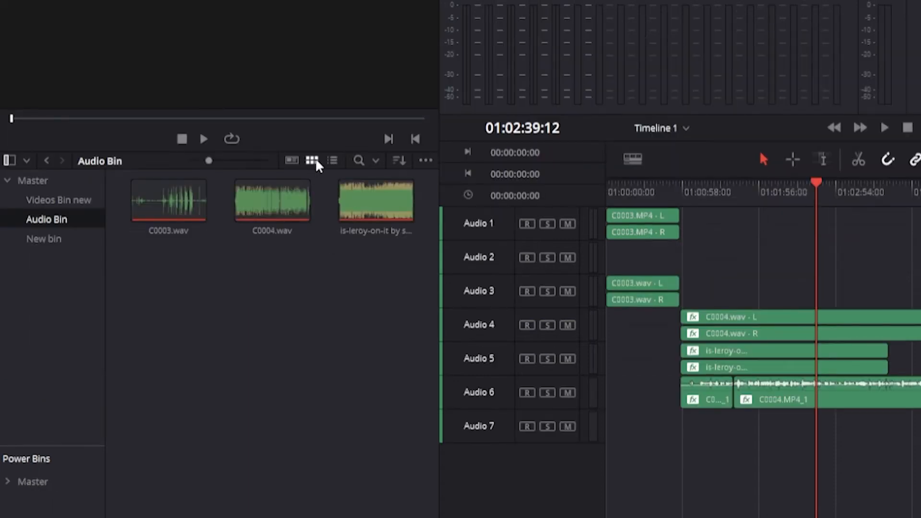
- Switch Audio Bin to list view and browse the search Filter by options
{"action": "left_click", "coordinate": [332, 160]}
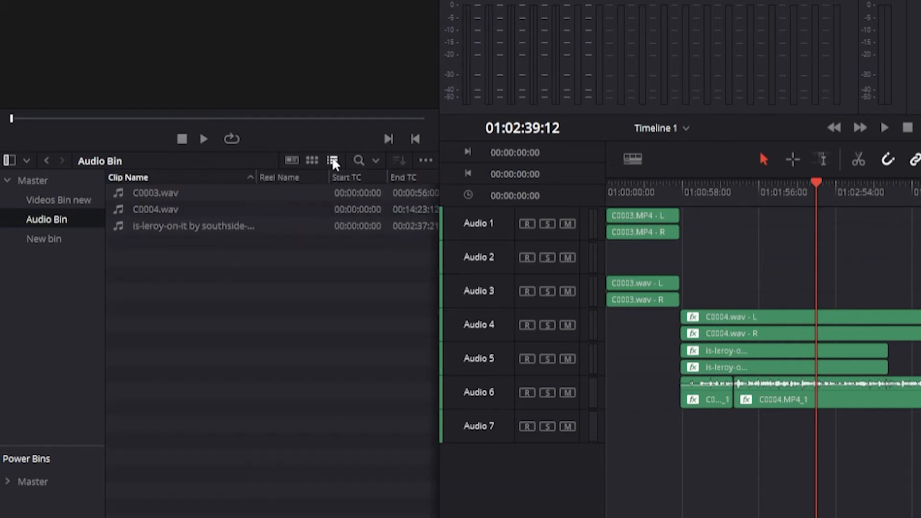
{"action": "left_click", "coordinate": [359, 160]}
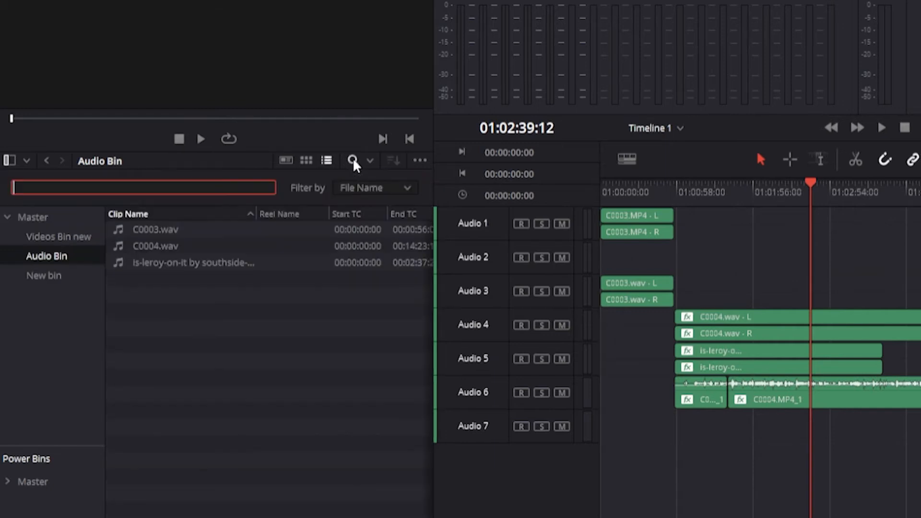
{"action": "left_click", "coordinate": [374, 188]}
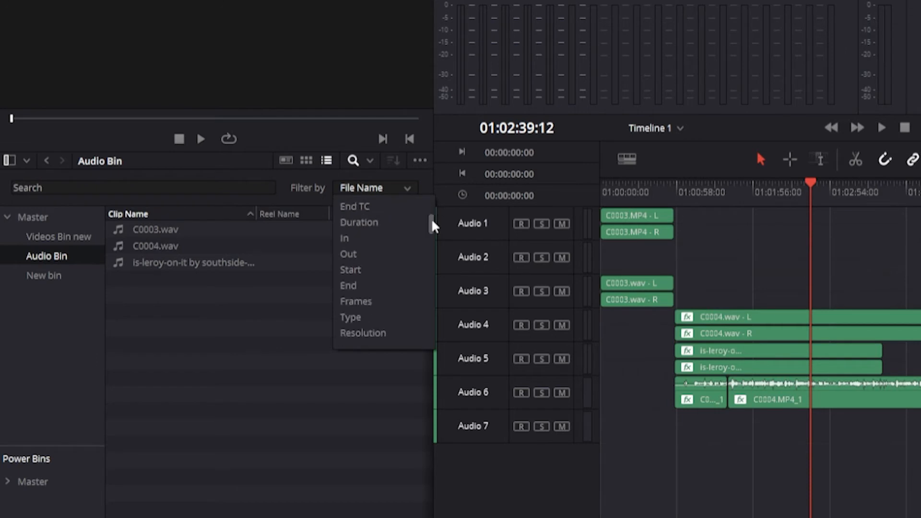
{"action": "scroll", "scroll_direction": "down", "scroll_amount": 3}
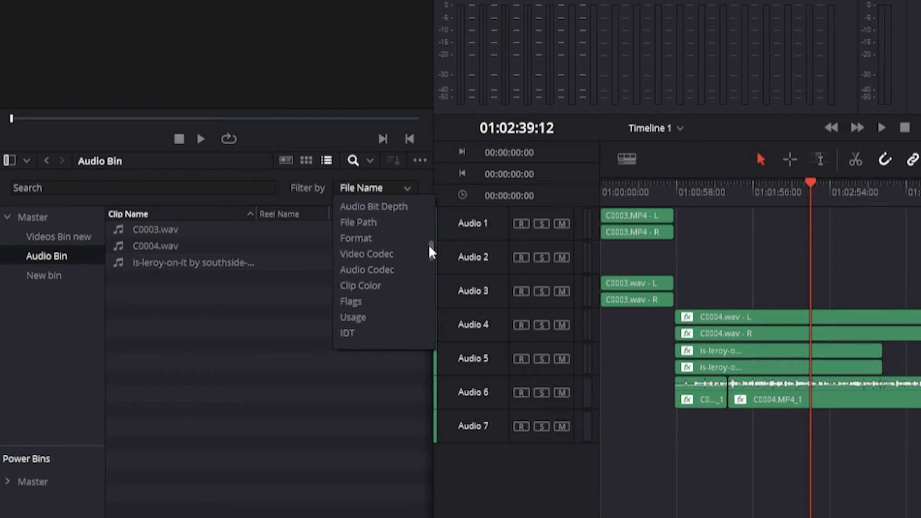
{"action": "scroll", "scroll_direction": "down", "scroll_amount": 3}
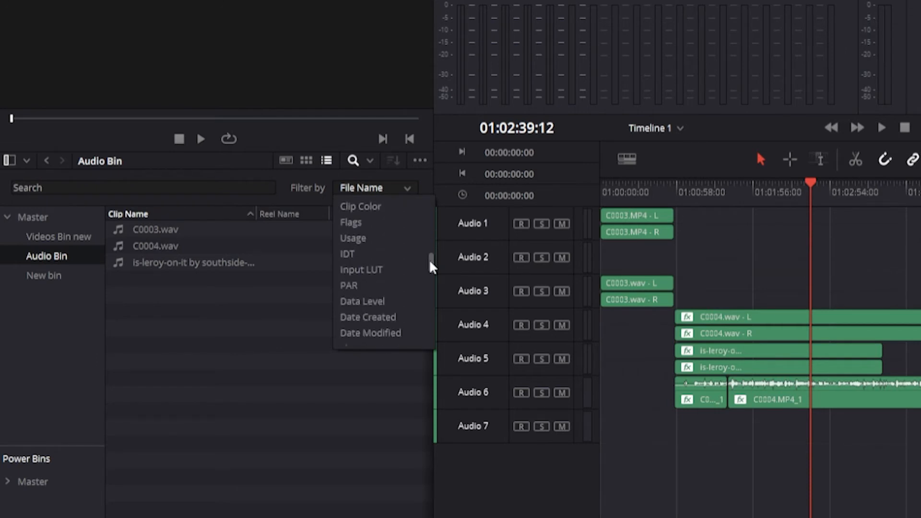
{"action": "scroll", "scroll_direction": "down", "scroll_amount": 3}
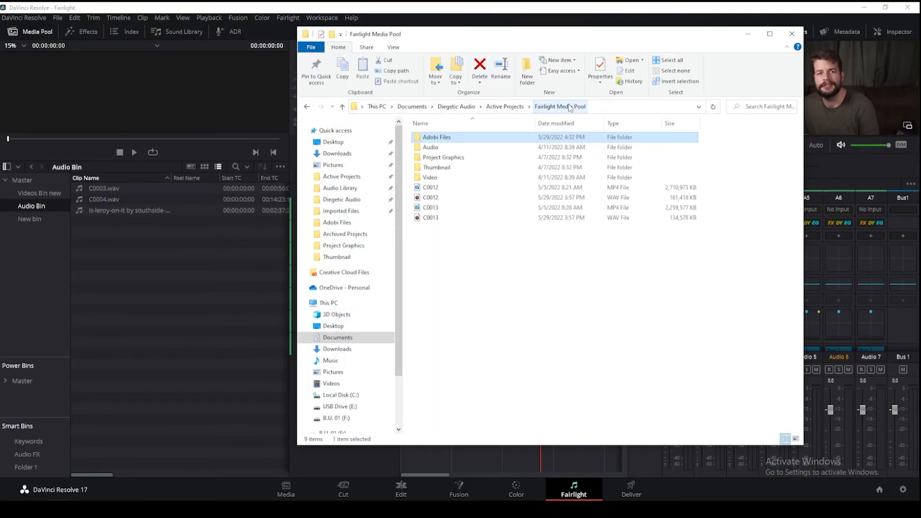
- Select C0012.wav and C0013.wav in File Explorer and bring them into Audio Bin
{"action": "left_click", "coordinate": [429, 217]}
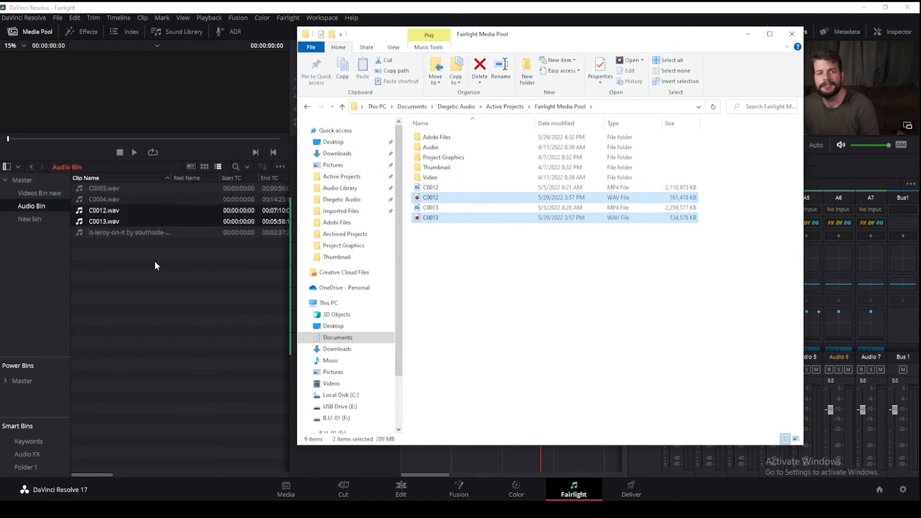
{"action": "left_click", "coordinate": [791, 33]}
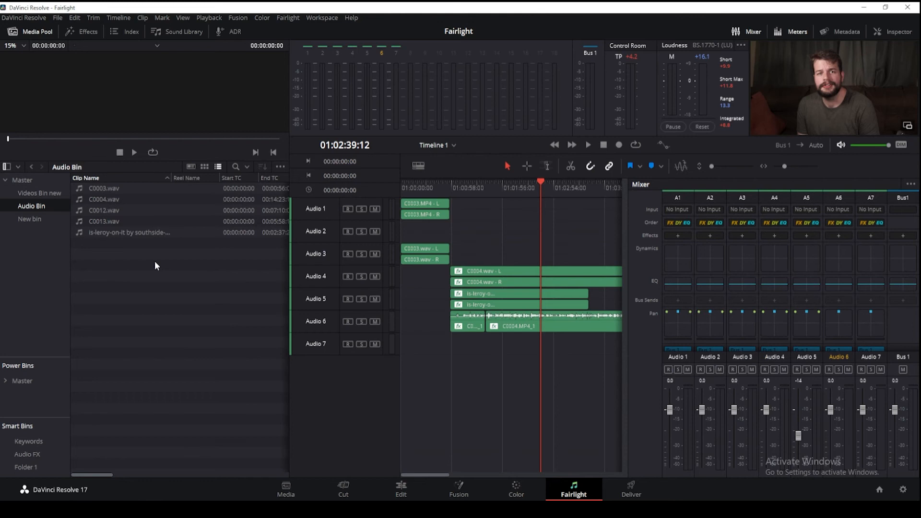
- Import C0012.MP4 and C0013.MP4 into Videos Bin new using Import Media
{"action": "left_click", "coordinate": [104, 210]}
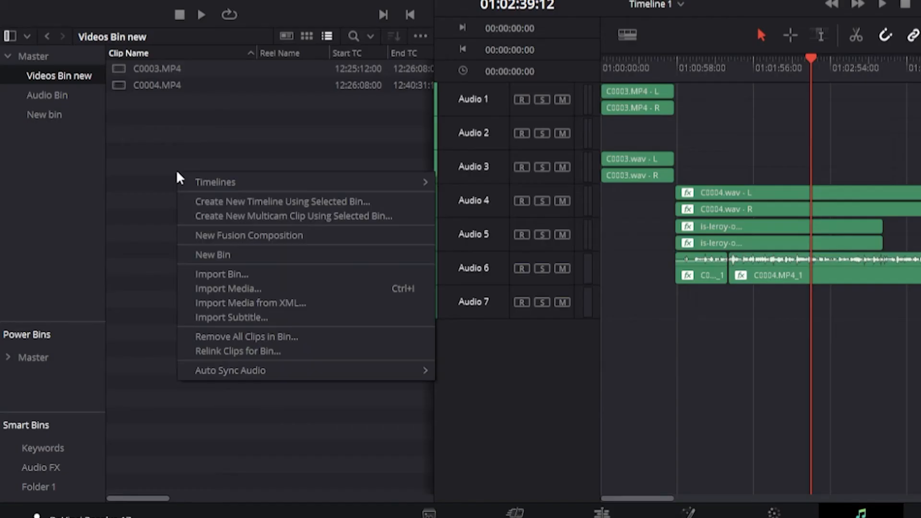
{"action": "mouse_move", "coordinate": [245, 288]}
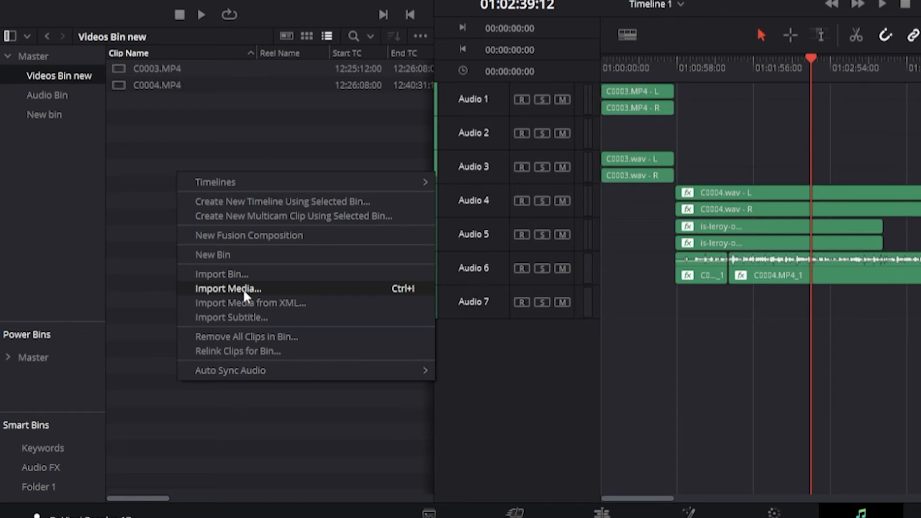
{"action": "left_click", "coordinate": [228, 289]}
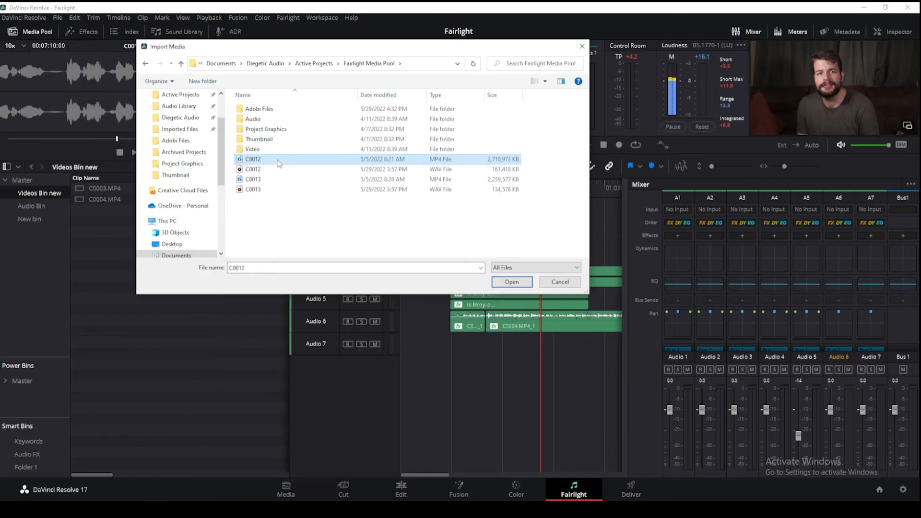
{"action": "left_click", "coordinate": [276, 179]}
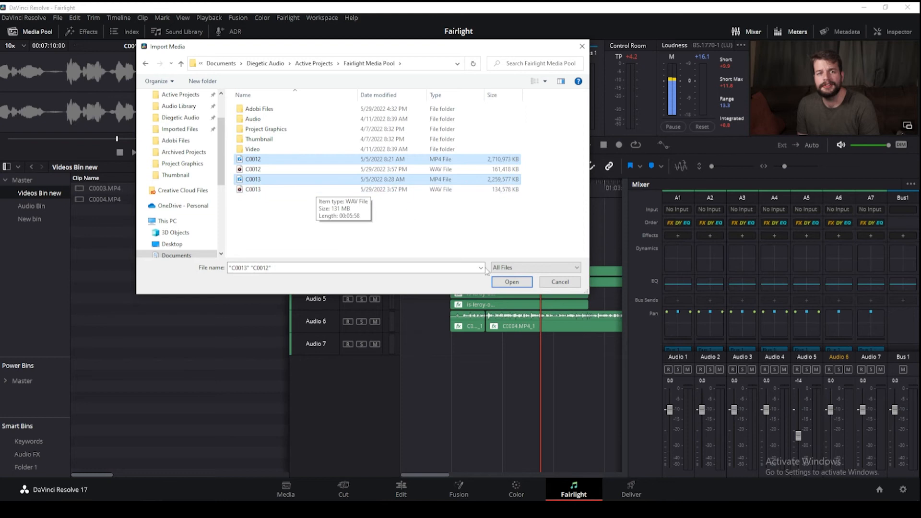
{"action": "left_click", "coordinate": [510, 282]}
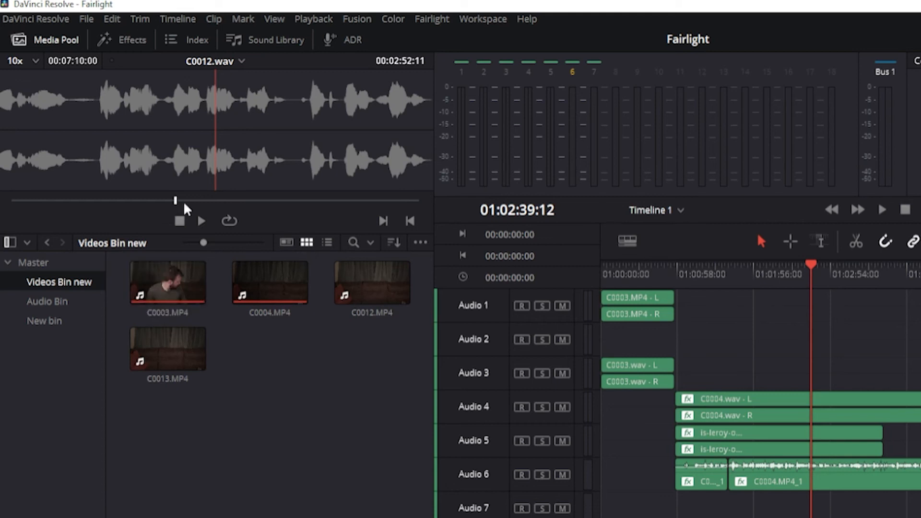
- Load C0003.MP4 from Videos Bin new into the viewer for playback
{"action": "left_click", "coordinate": [201, 220]}
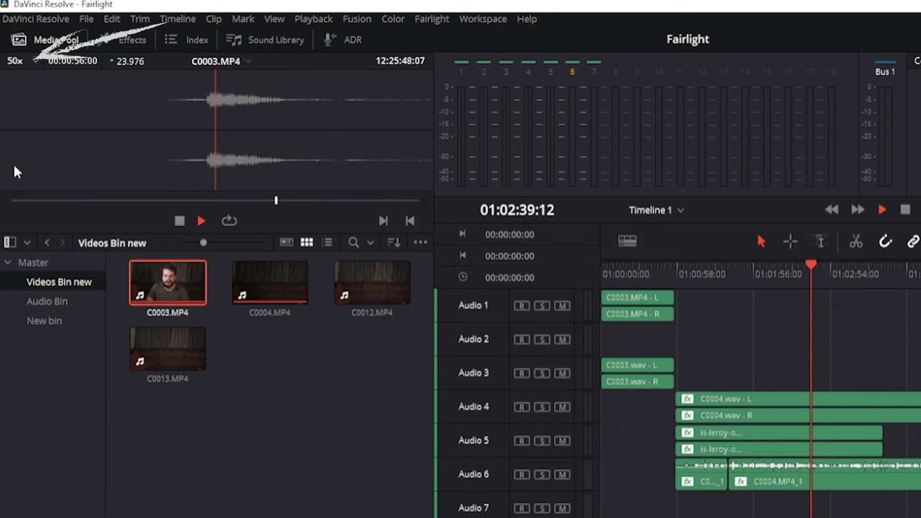
- Set the viewer waveform zoom to 10x and view the recently previewed clips list
{"action": "left_click", "coordinate": [15, 60]}
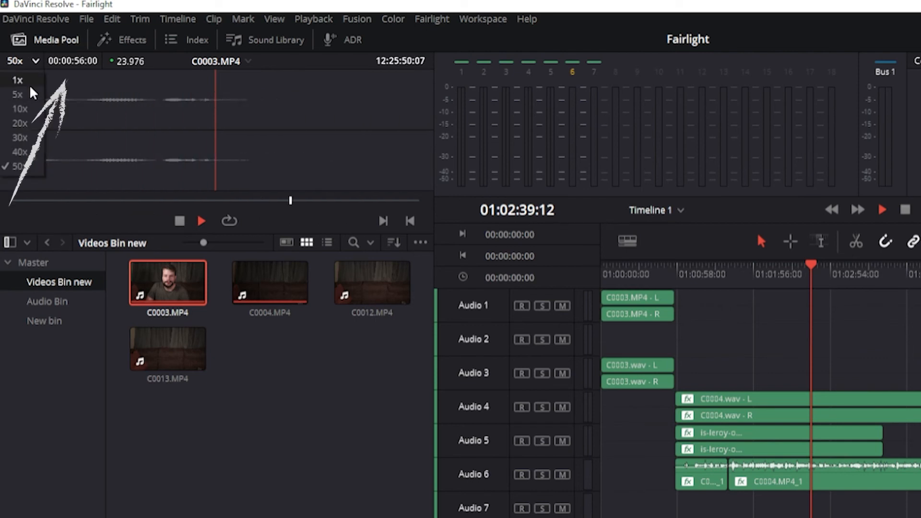
{"action": "left_click", "coordinate": [20, 107]}
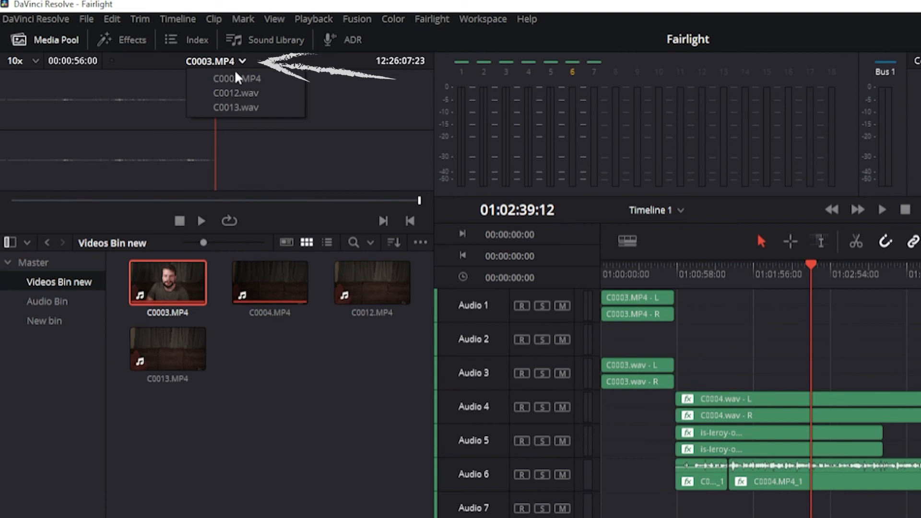
{"action": "left_click", "coordinate": [236, 107]}
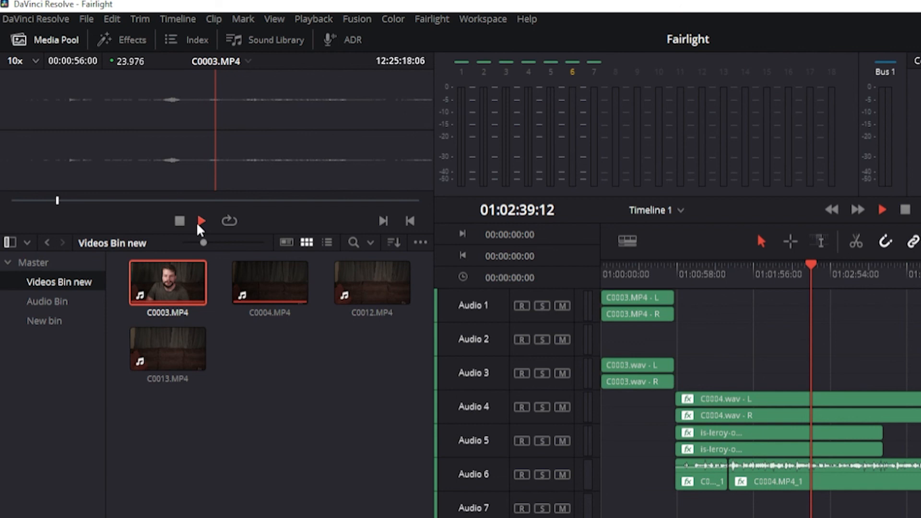
{"action": "left_click", "coordinate": [201, 220]}
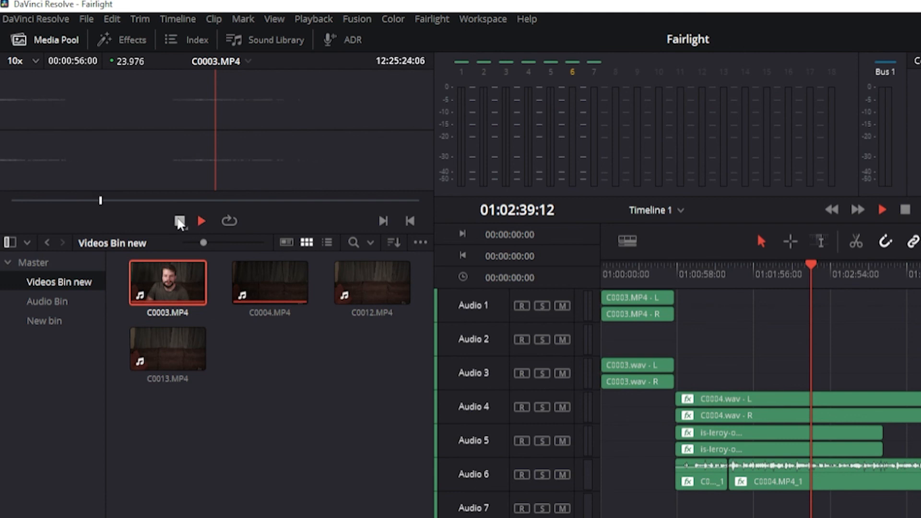
{"action": "left_click", "coordinate": [200, 220]}
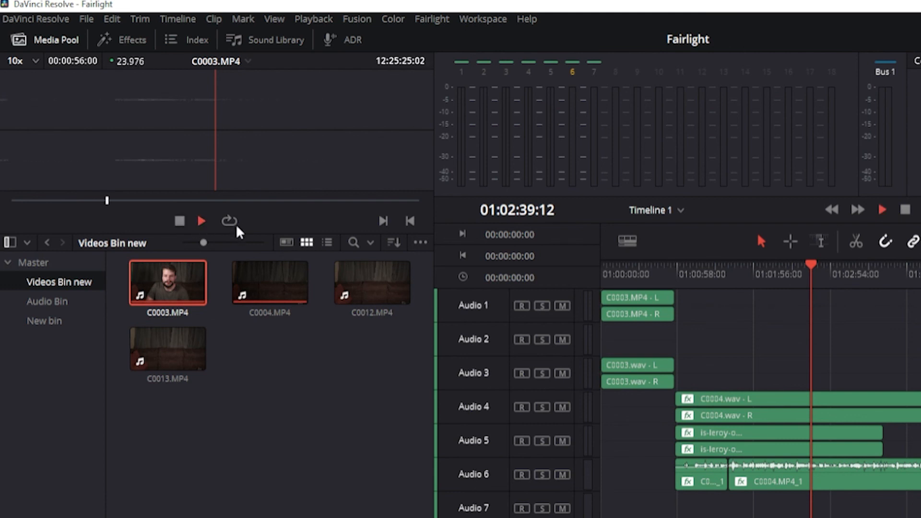